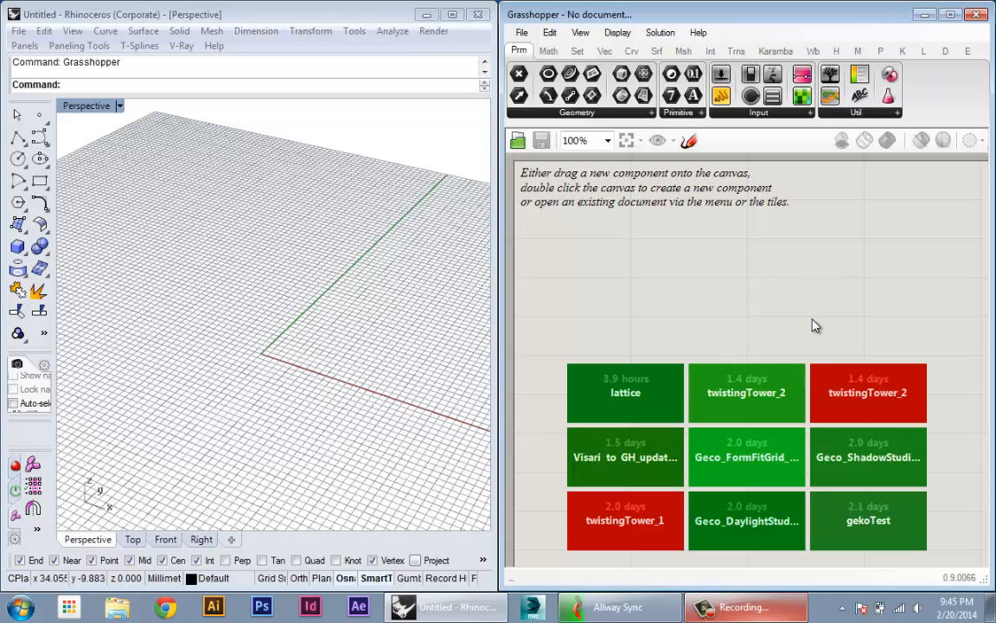
{"action": "mouse_move", "coordinate": [731, 320]}
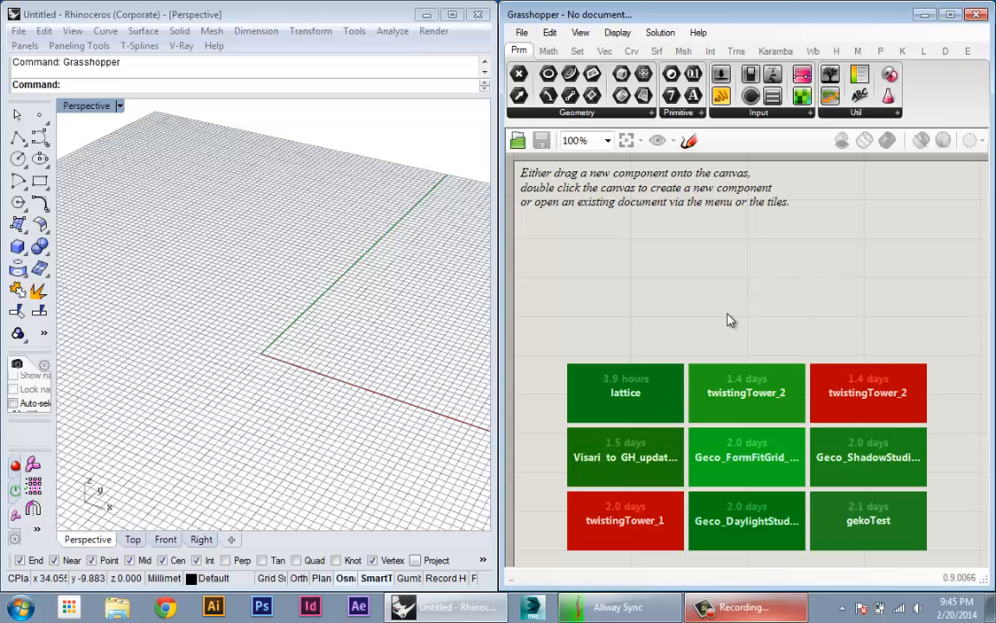
{"action": "mouse_move", "coordinate": [653, 303]}
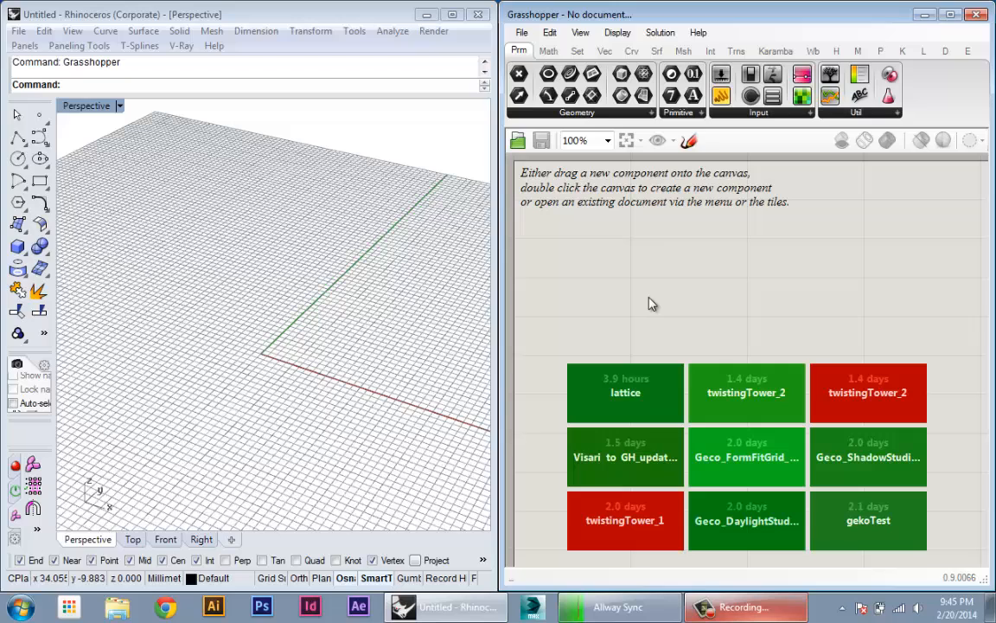
{"action": "mouse_move", "coordinate": [649, 275]}
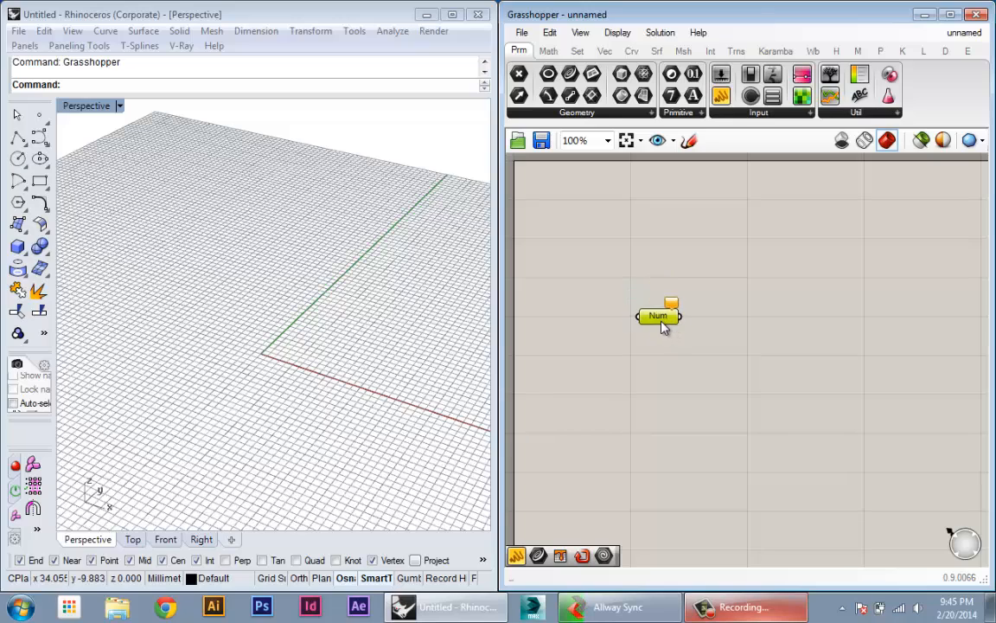
Step: Add a panel holding 0 and wire it into the Num parameter on its right
{"action": "left_click_drag", "start_coordinate": [659, 316], "coordinate": [745, 308]}
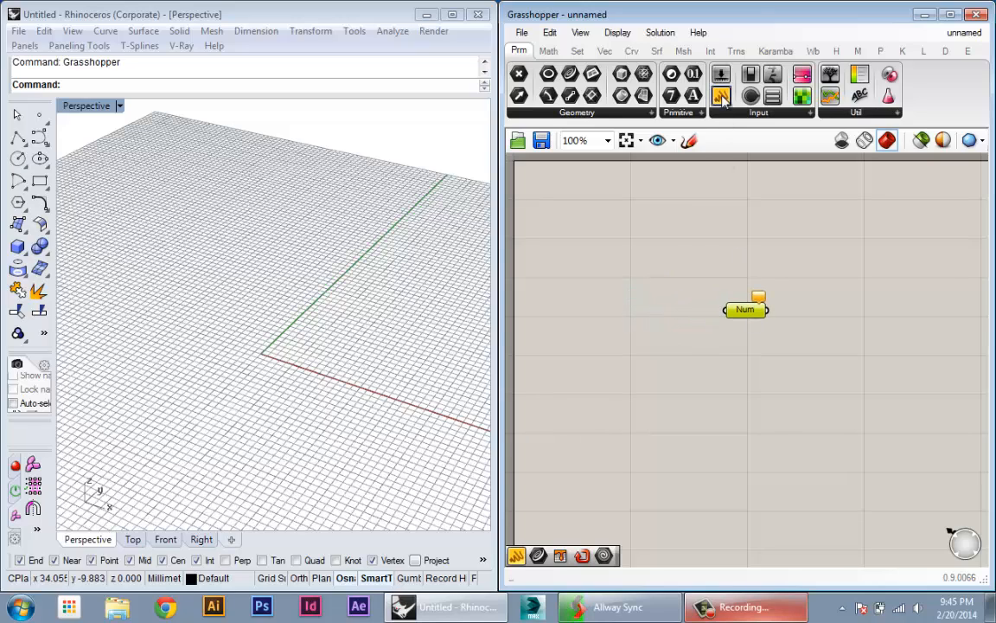
{"action": "left_click", "coordinate": [722, 95]}
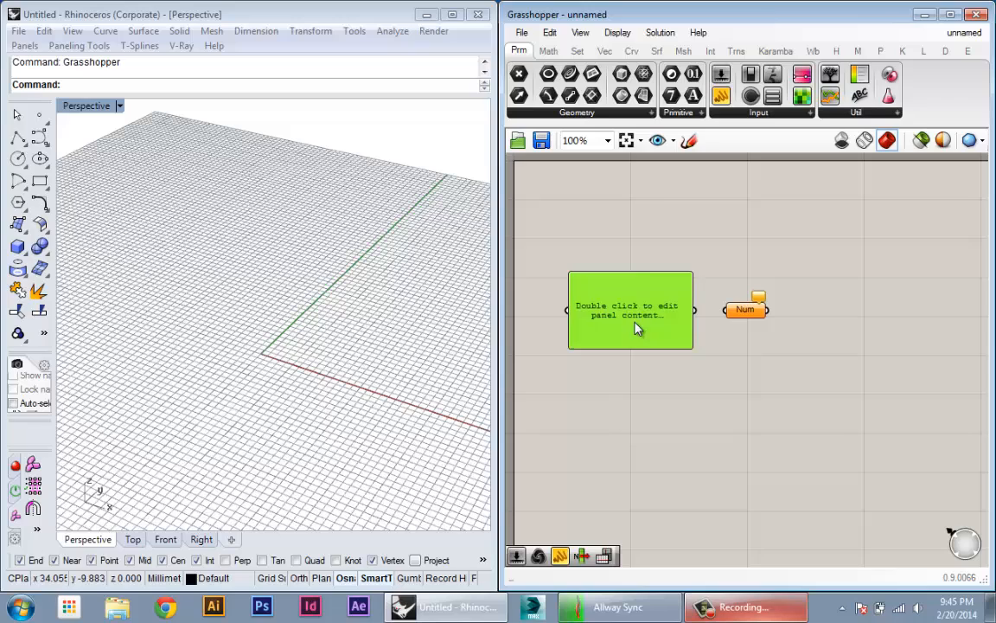
{"action": "double_click", "coordinate": [630, 310]}
{"action": "type", "text": "0"}
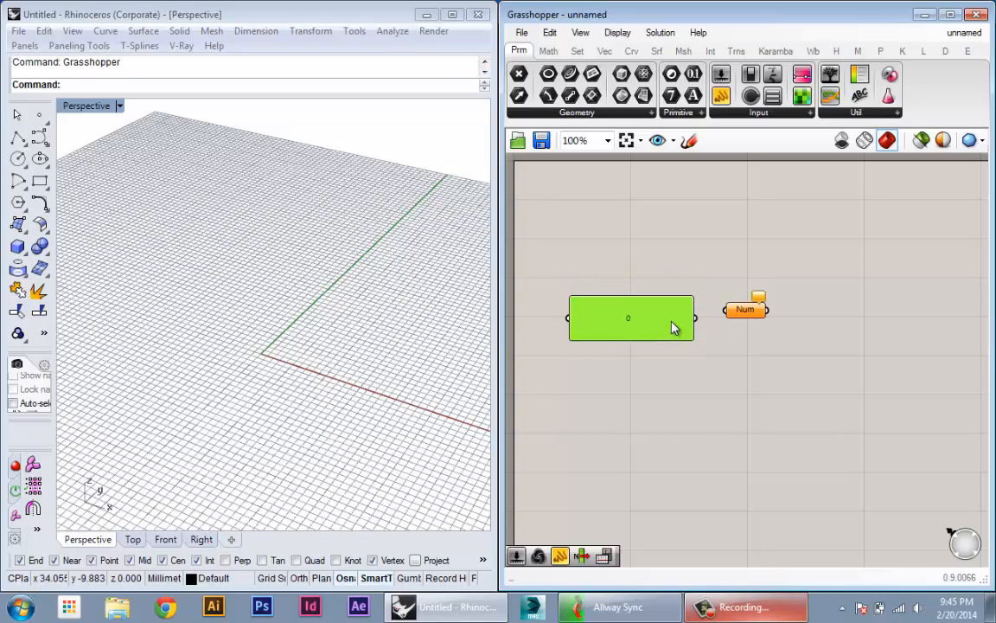
{"action": "left_click_drag", "start_coordinate": [746, 309], "coordinate": [813, 345]}
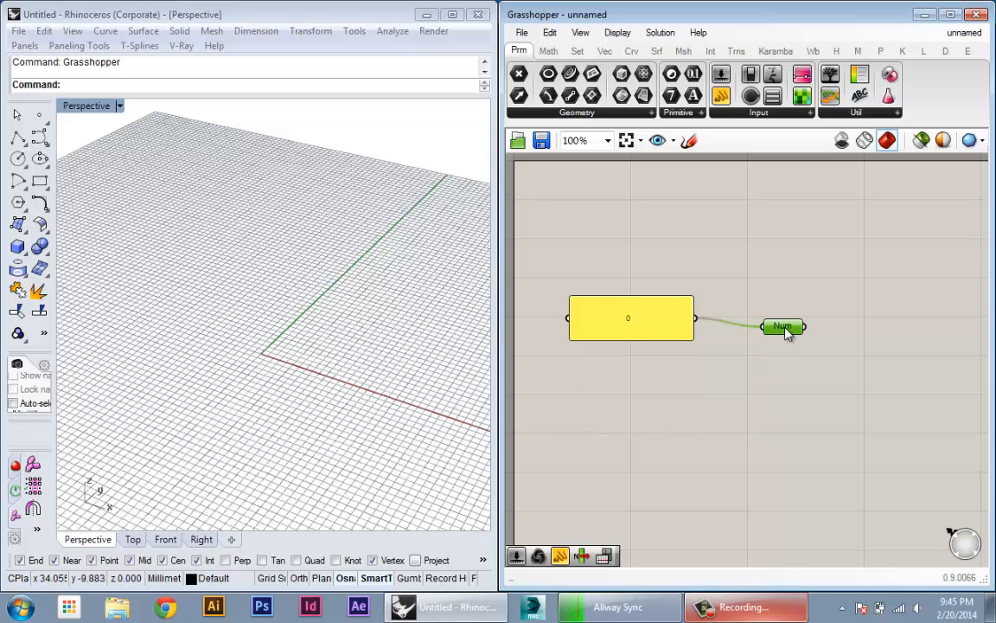
{"action": "mouse_move", "coordinate": [783, 327]}
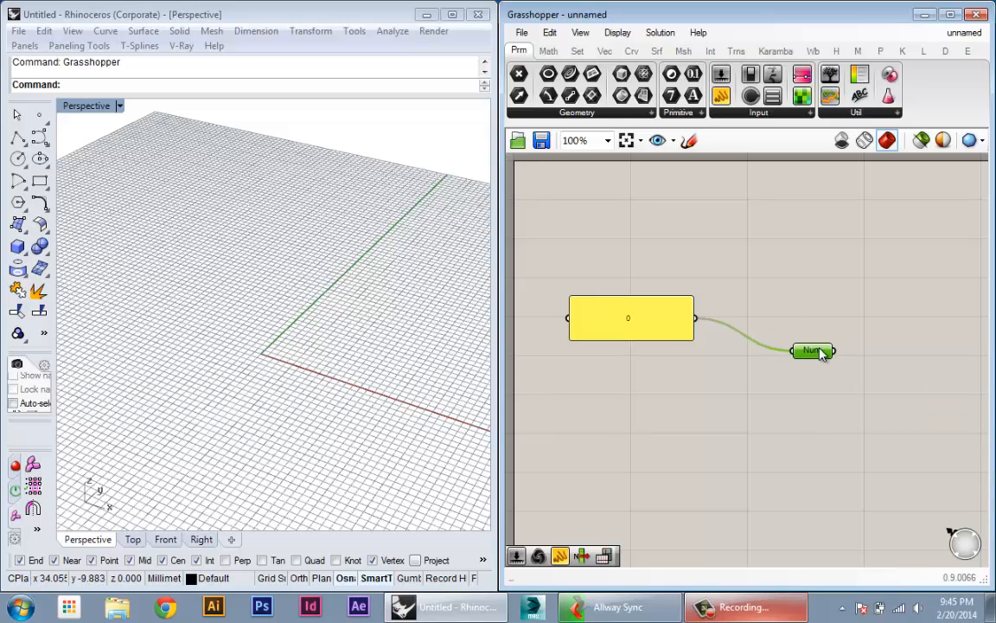
{"action": "left_click_drag", "start_coordinate": [812, 350], "coordinate": [804, 337]}
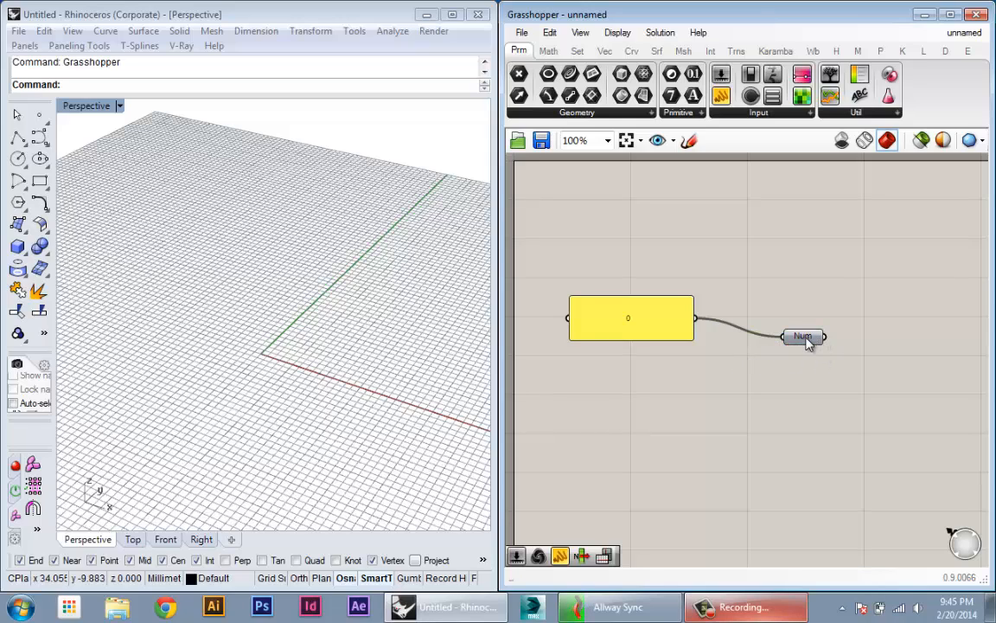
{"action": "mouse_move", "coordinate": [803, 337]}
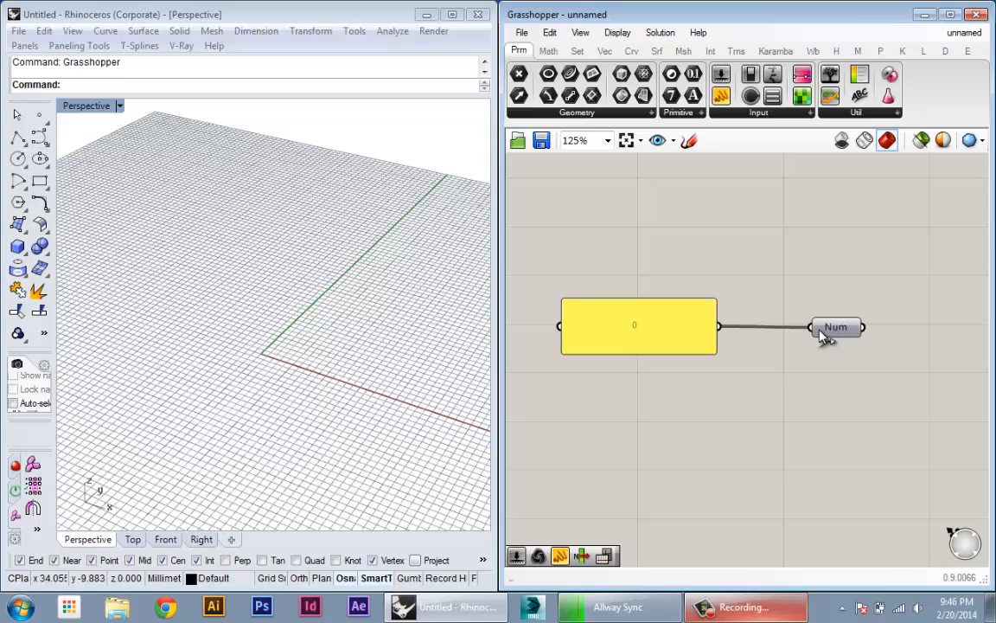
Step: Add a second panel listing 0 to 4 as multiline data feeding a second Num parameter
{"action": "left_click", "coordinate": [835, 326]}
{"action": "type", "text": "2"}
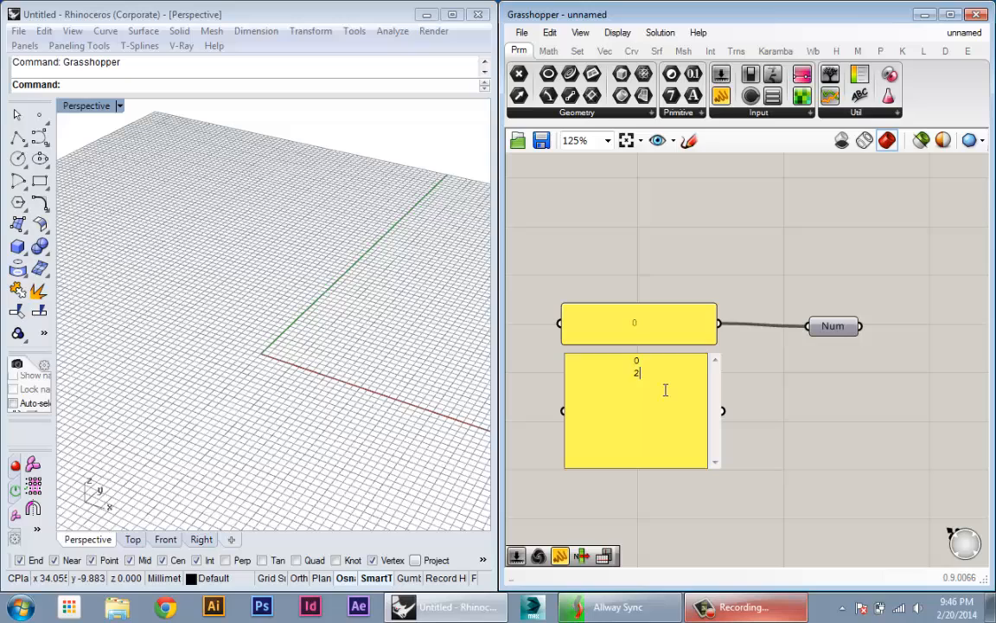
{"action": "type", "text": "3"}
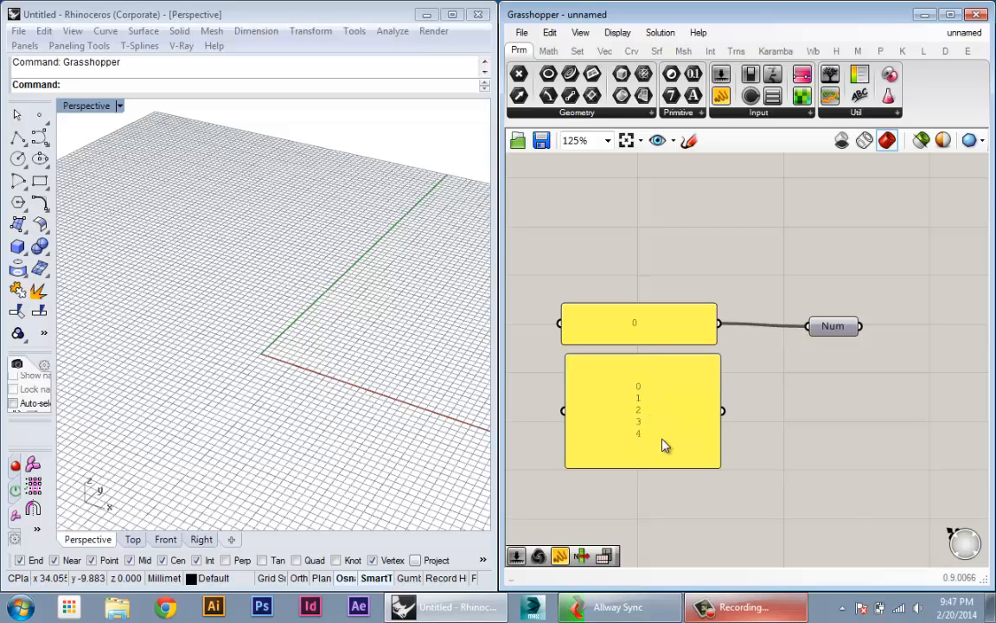
{"action": "right_click", "coordinate": [643, 411]}
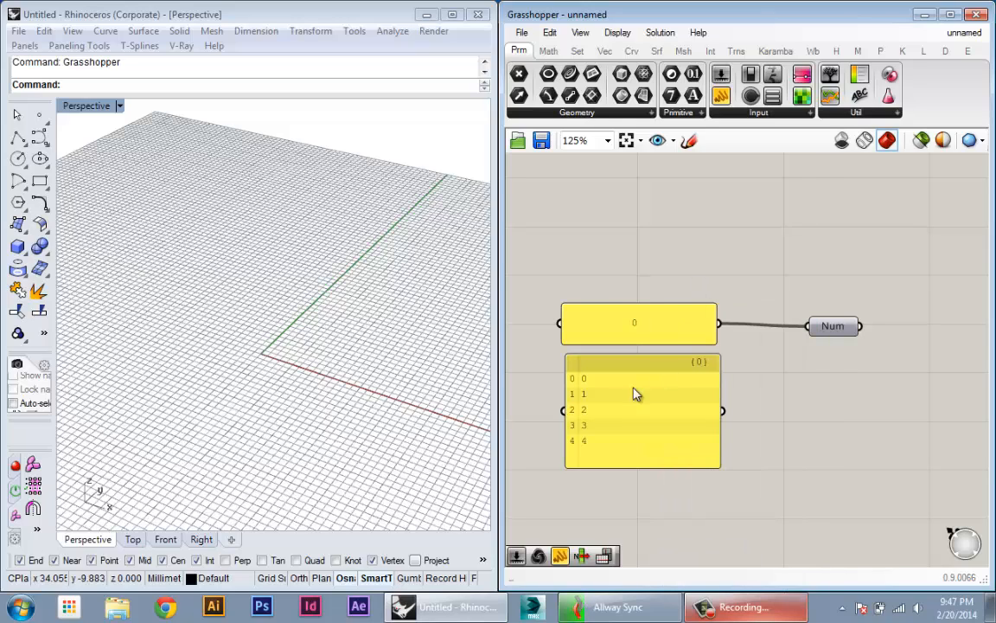
{"action": "mouse_move", "coordinate": [588, 421]}
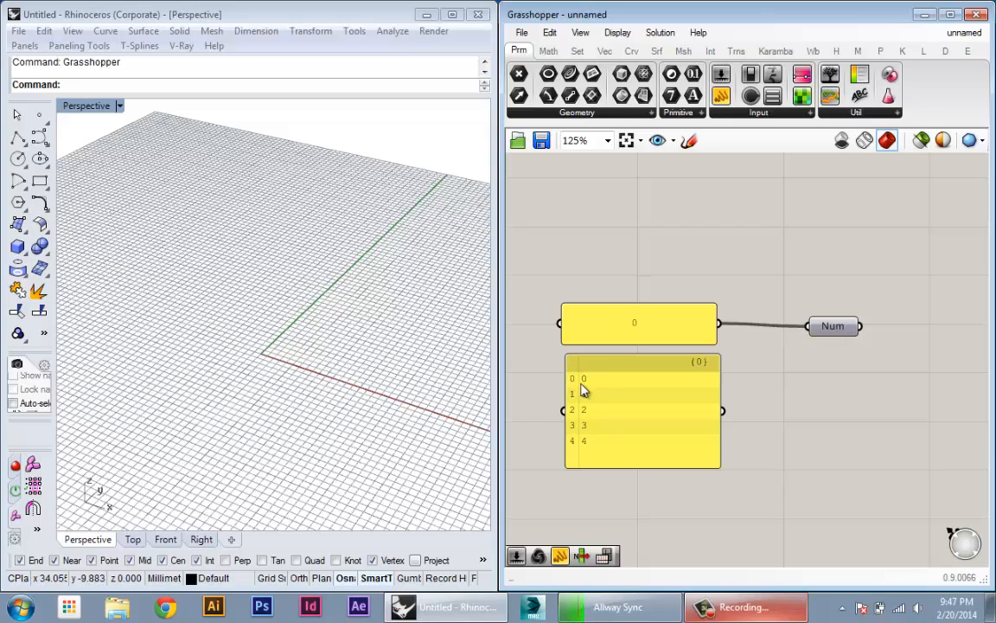
{"action": "left_click", "coordinate": [833, 325]}
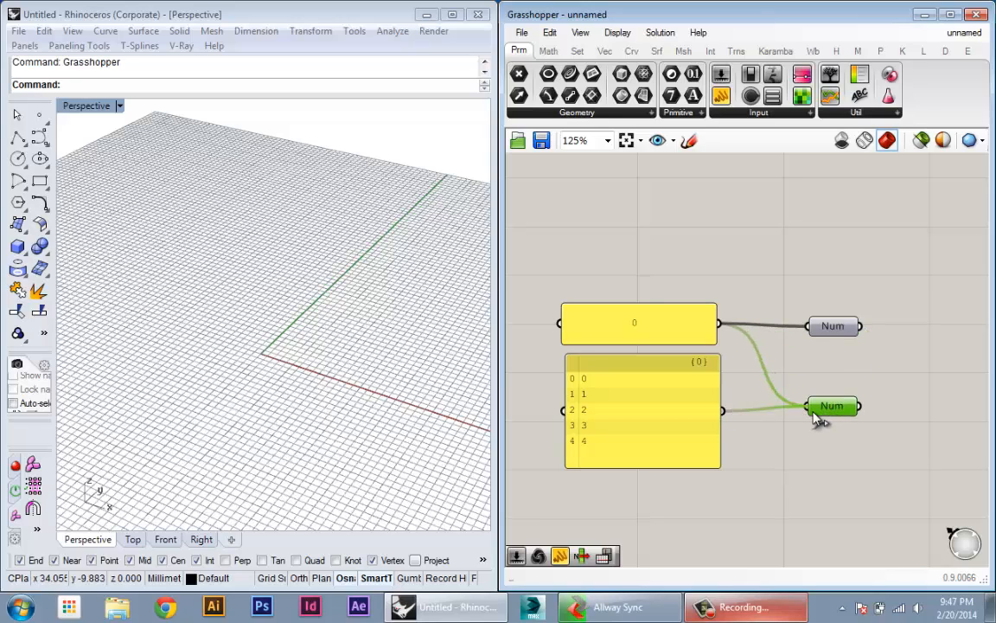
{"action": "mouse_move", "coordinate": [832, 410]}
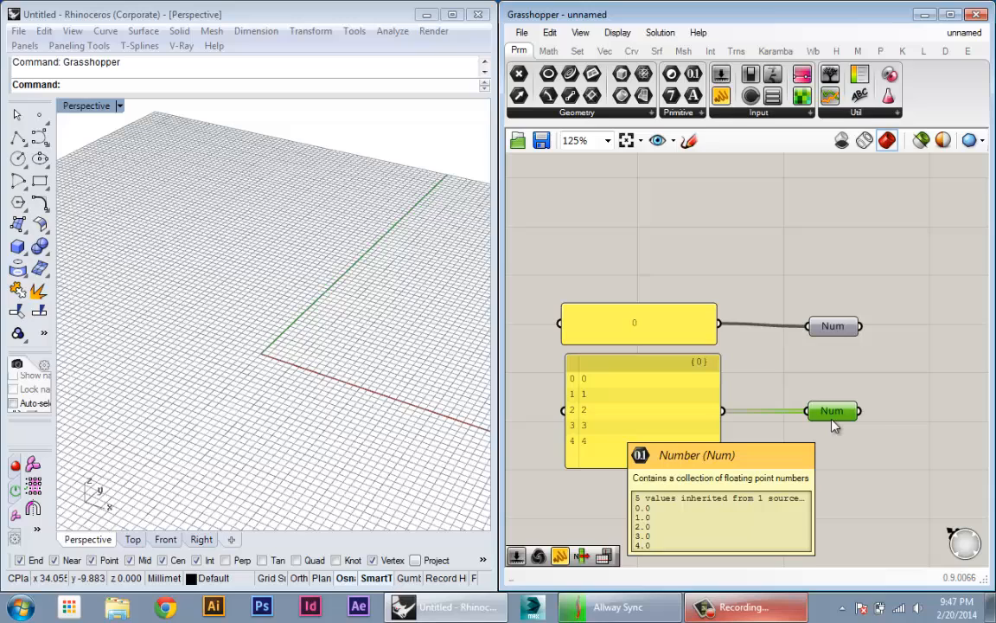
{"action": "mouse_move", "coordinate": [835, 423]}
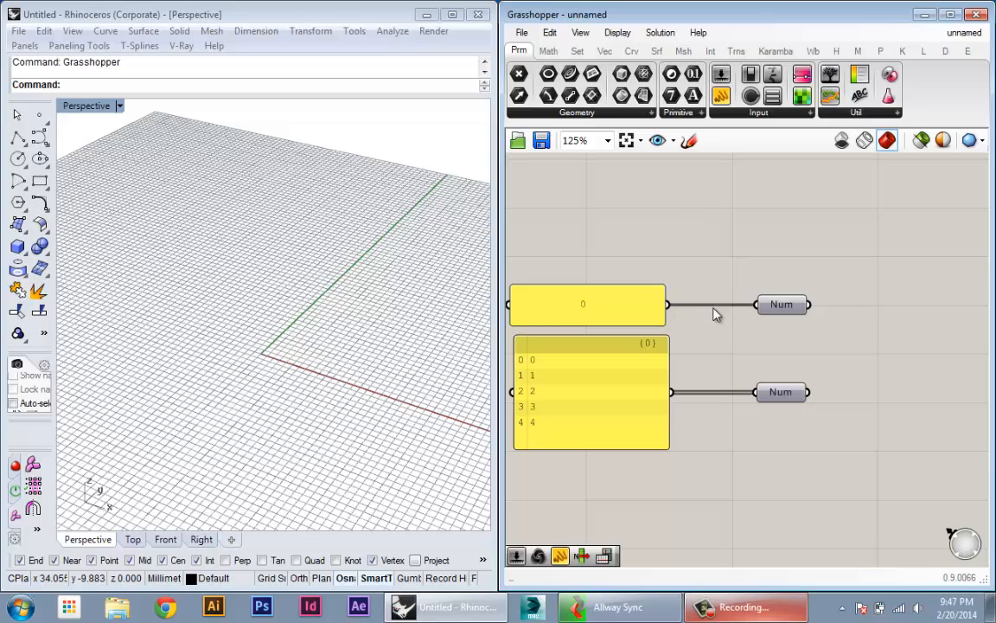
Step: Move the lower Num parameter further down to make room for a Series component
{"action": "left_click", "coordinate": [781, 303]}
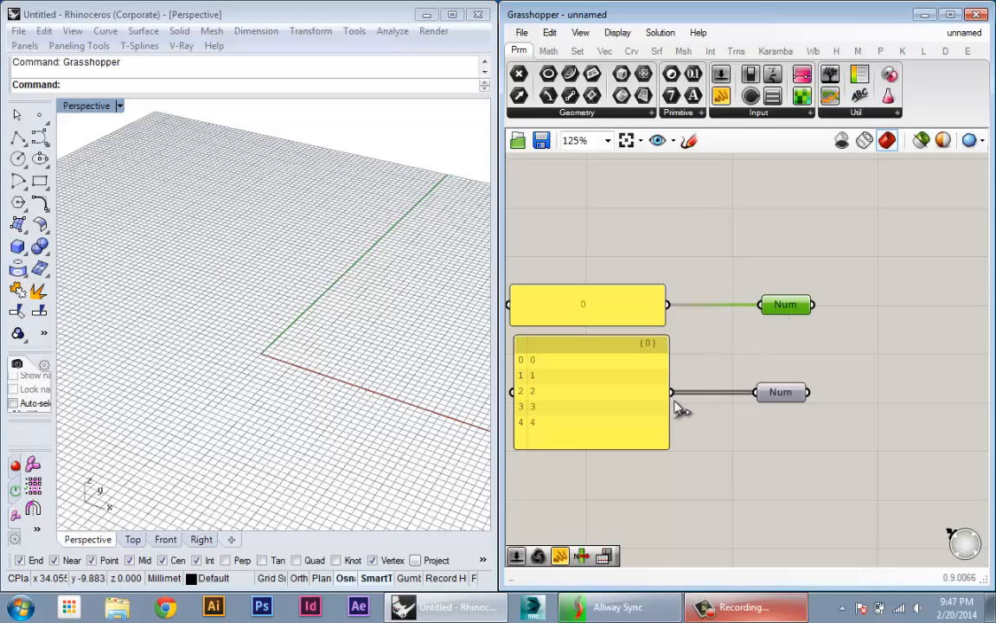
{"action": "mouse_move", "coordinate": [701, 398]}
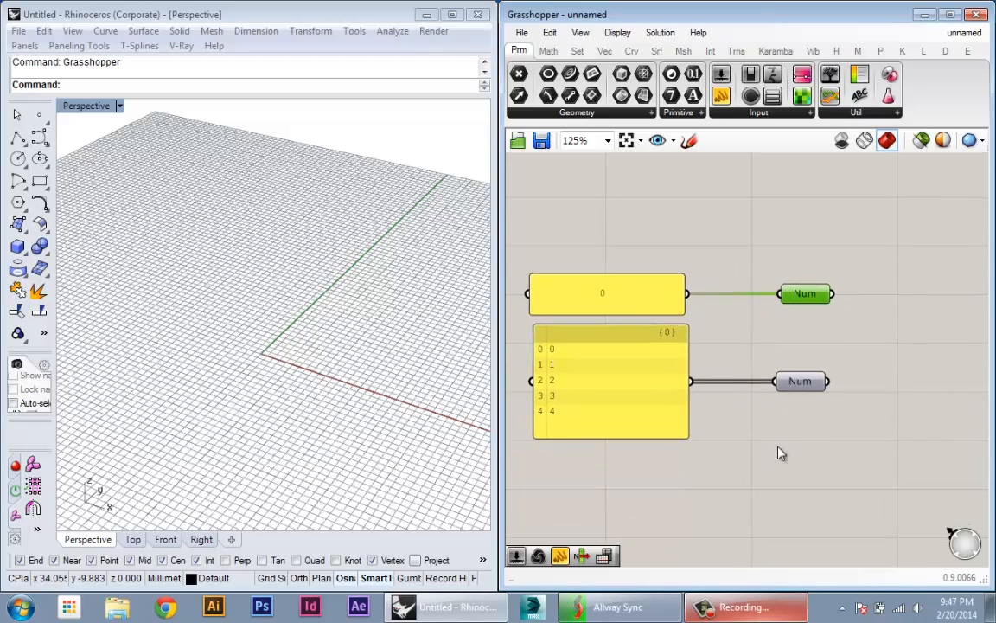
{"action": "left_click_drag", "start_coordinate": [799, 381], "coordinate": [793, 444]}
{"action": "type", "text": "series"}
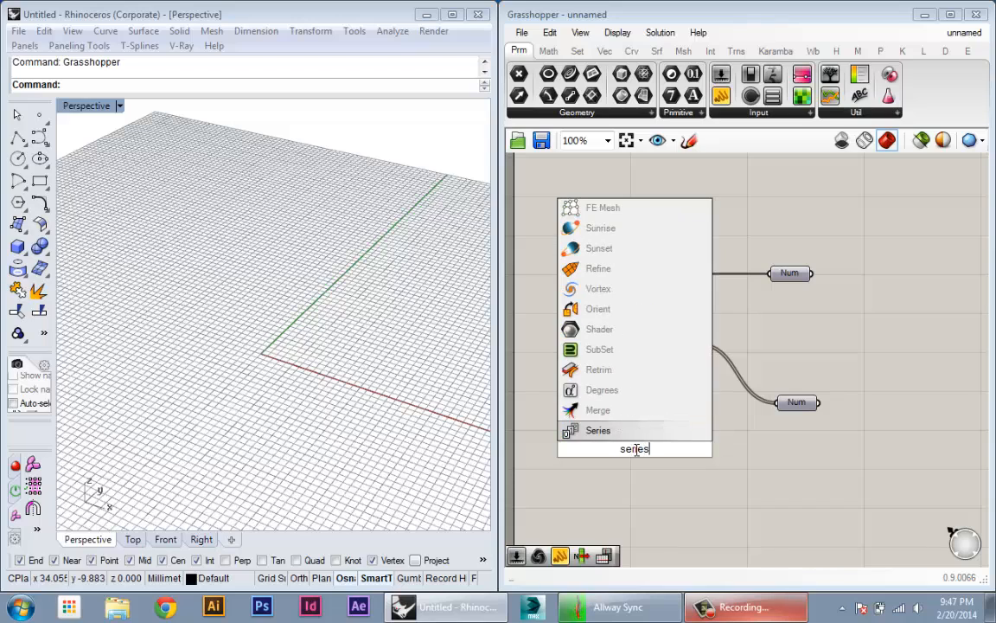
{"action": "mouse_move", "coordinate": [598, 430]}
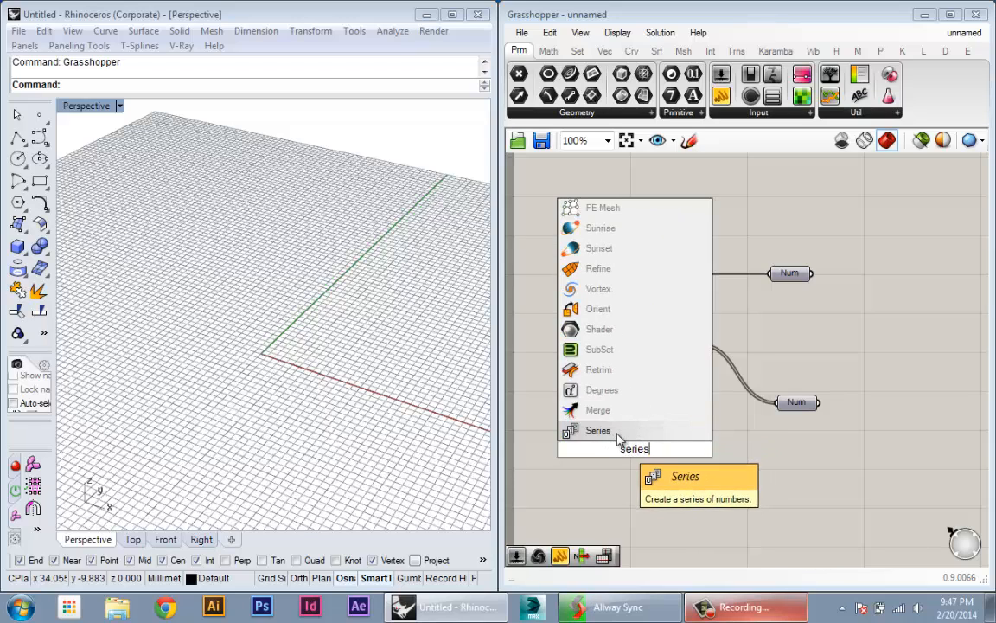
Step: Place a Series with start 0, step 2, count 10 feeding a Num parameter beneath it
{"action": "left_click", "coordinate": [597, 429]}
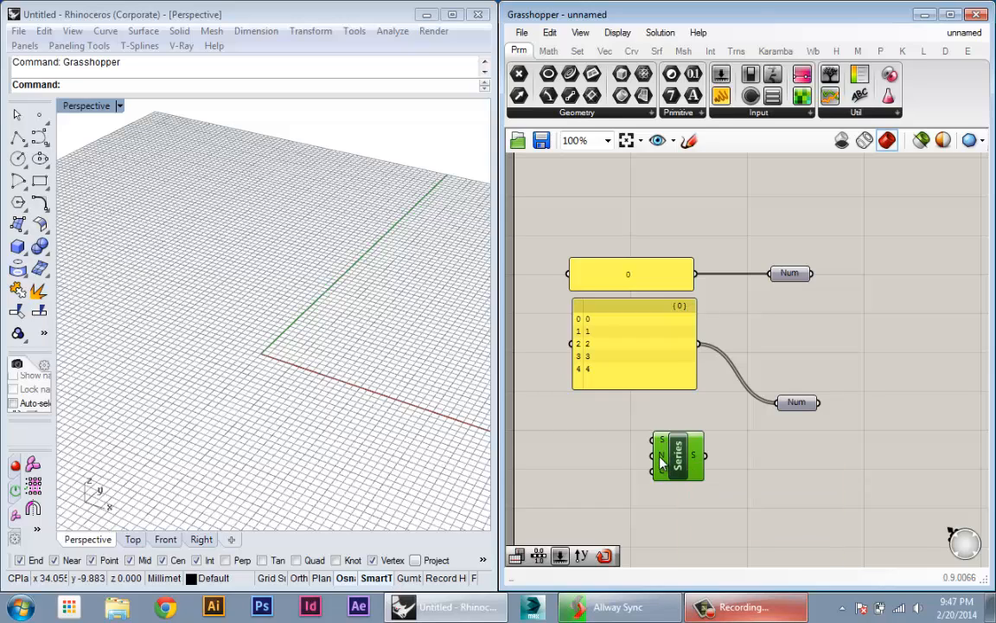
{"action": "mouse_move", "coordinate": [659, 443]}
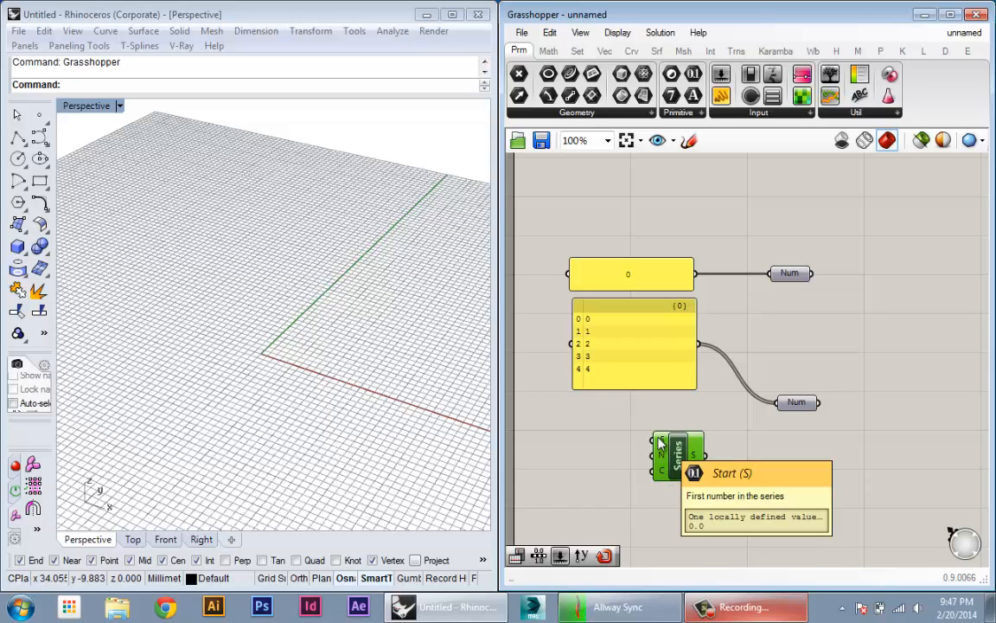
{"action": "mouse_move", "coordinate": [661, 456]}
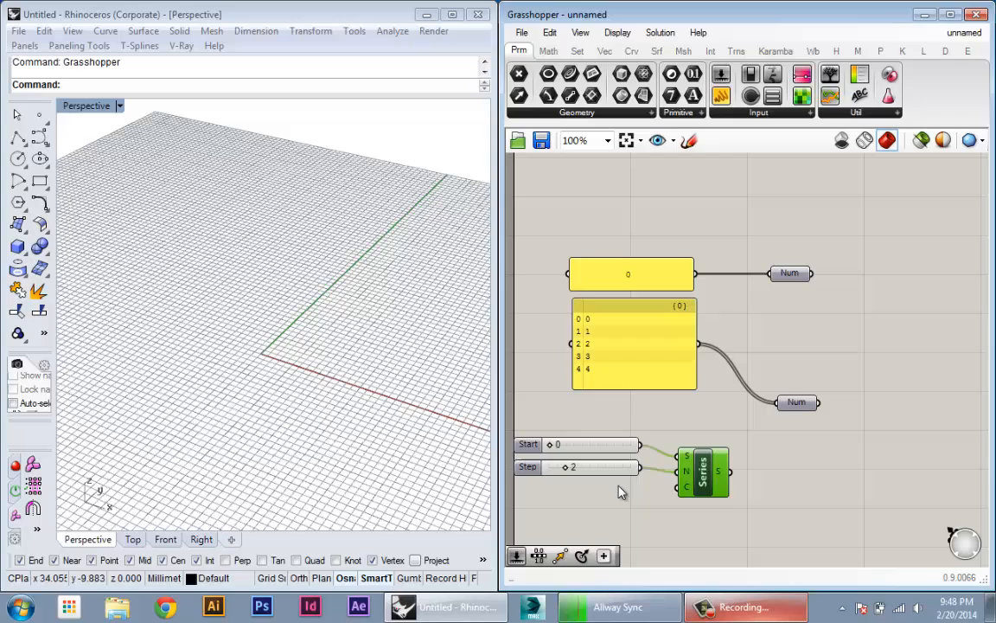
{"action": "double_click", "coordinate": [574, 467]}
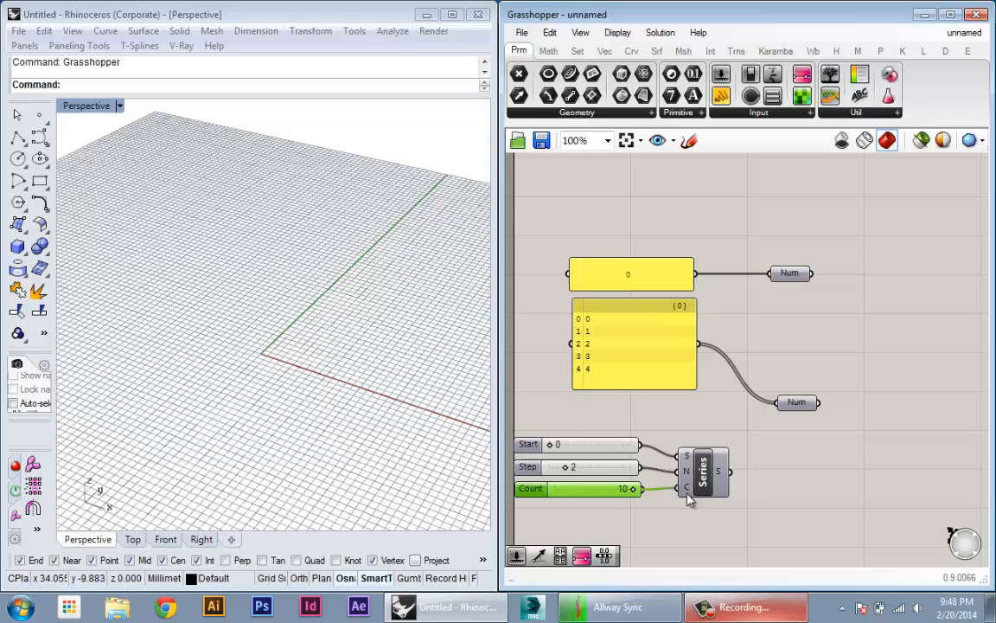
{"action": "mouse_move", "coordinate": [705, 470]}
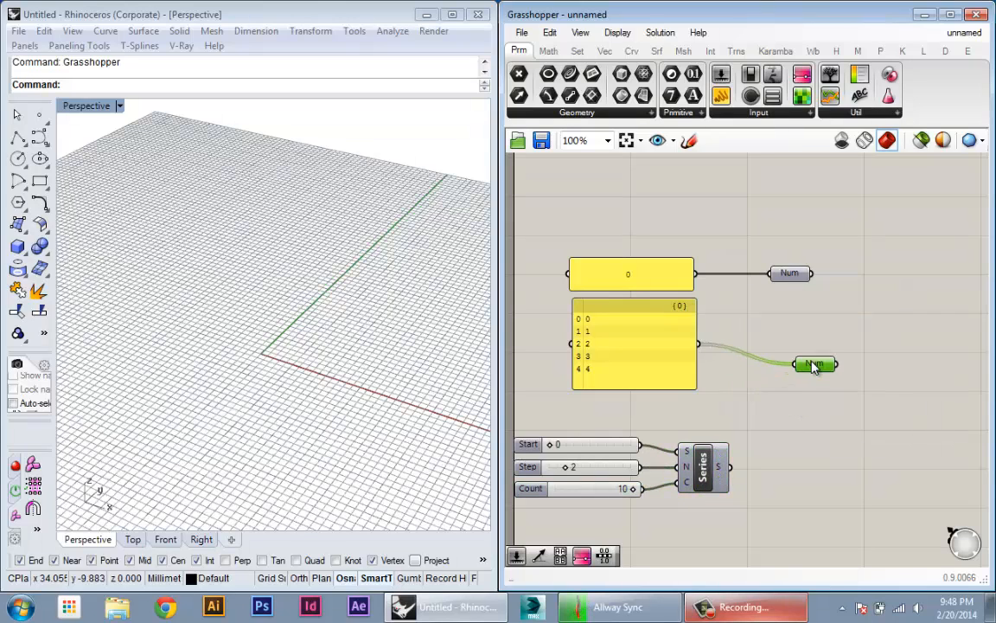
{"action": "left_click_drag", "start_coordinate": [814, 363], "coordinate": [812, 476]}
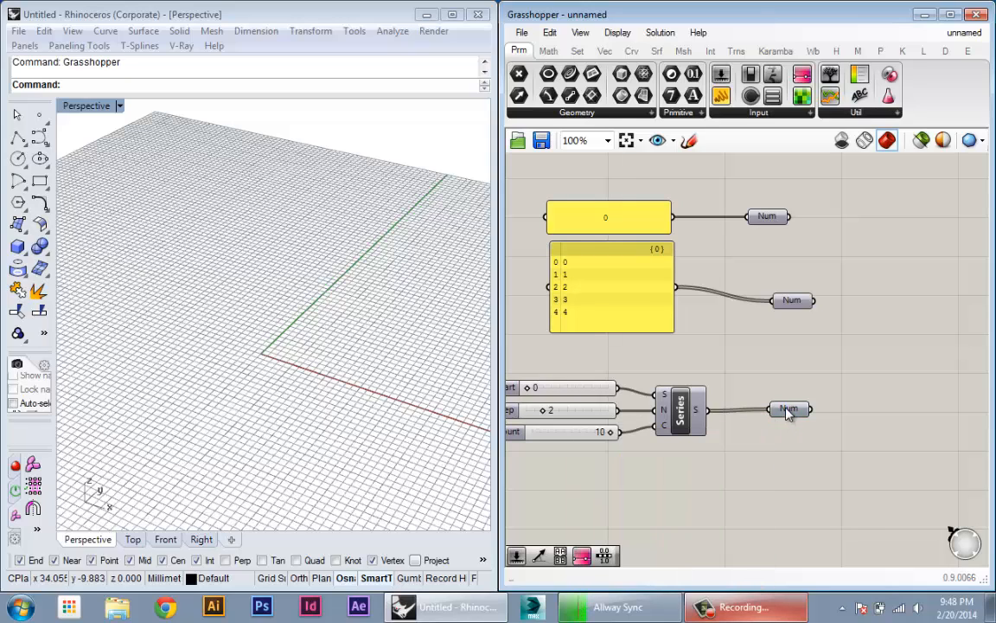
{"action": "scroll", "scroll_direction": "down", "scroll_amount": 3}
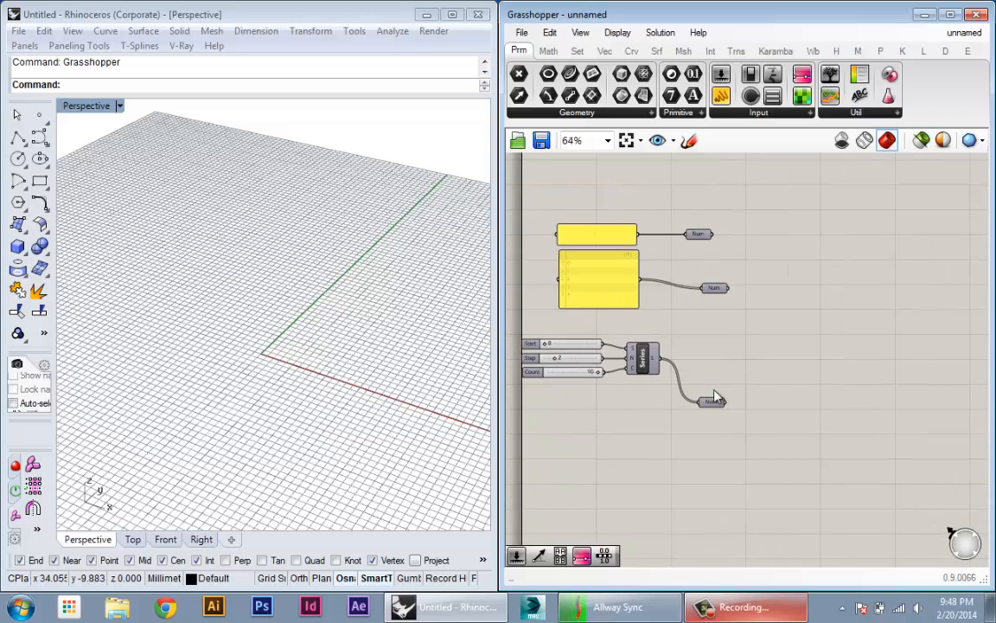
{"action": "left_click_drag", "start_coordinate": [712, 399], "coordinate": [712, 387]}
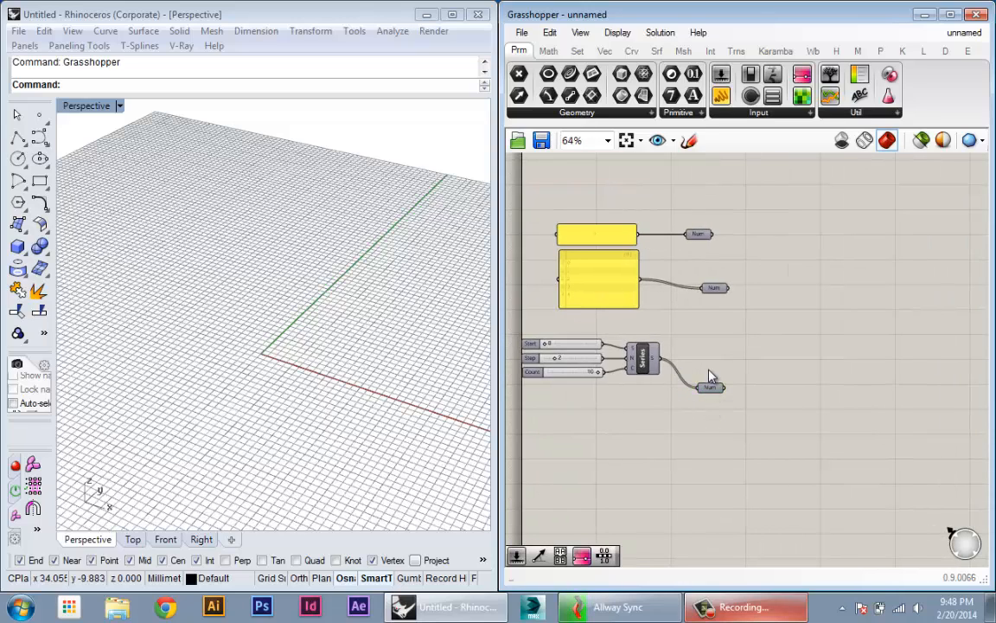
{"action": "scroll", "scroll_direction": "up", "scroll_amount": 3}
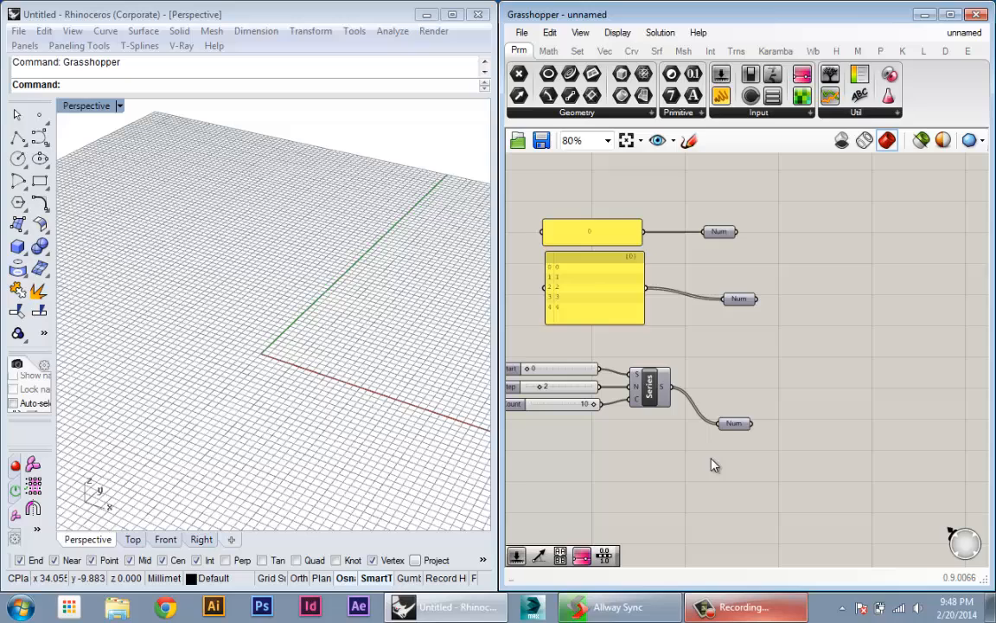
{"action": "mouse_move", "coordinate": [793, 381]}
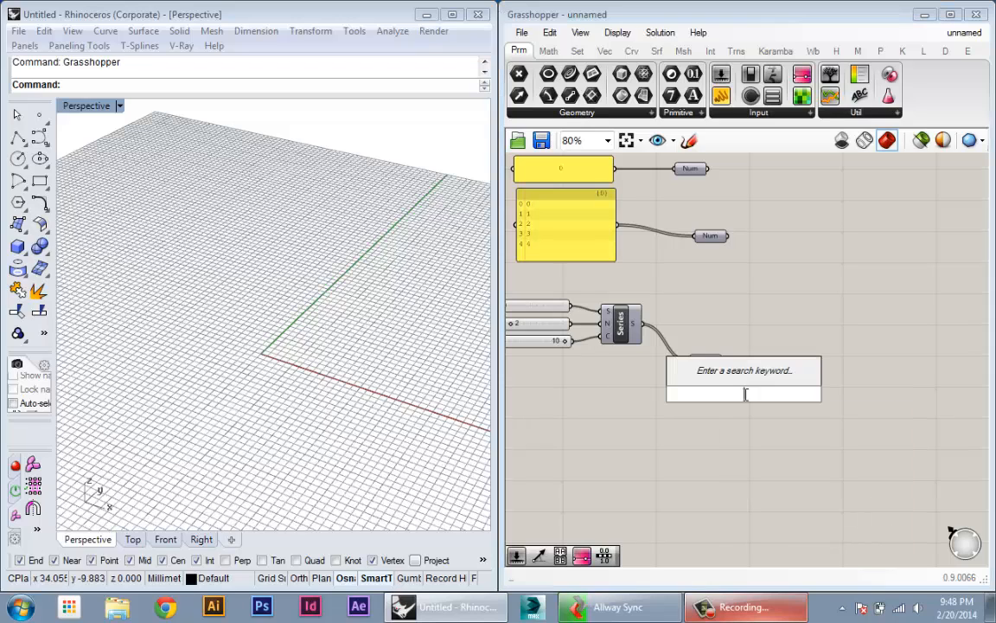
Step: Add a Multiplication (A×B) component taking the Series Num values as input A
{"action": "type", "text": "multi"}
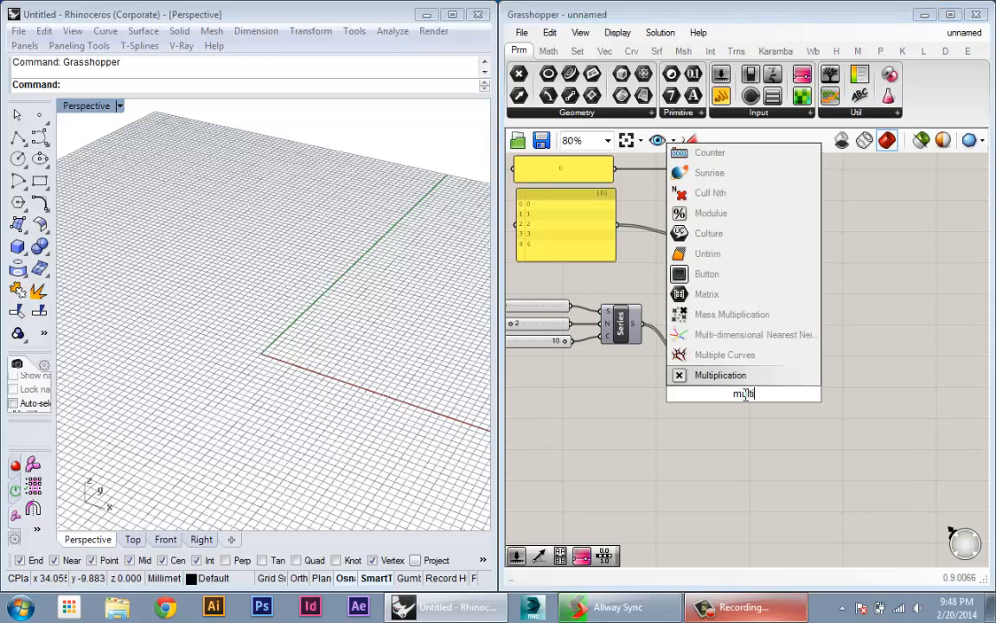
{"action": "left_click", "coordinate": [720, 374]}
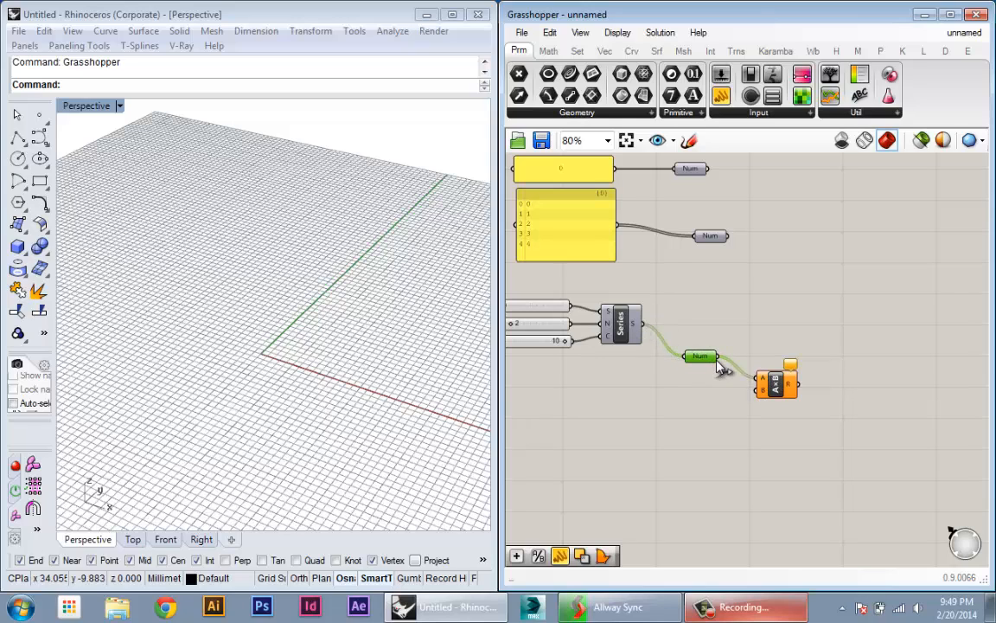
{"action": "mouse_move", "coordinate": [731, 366]}
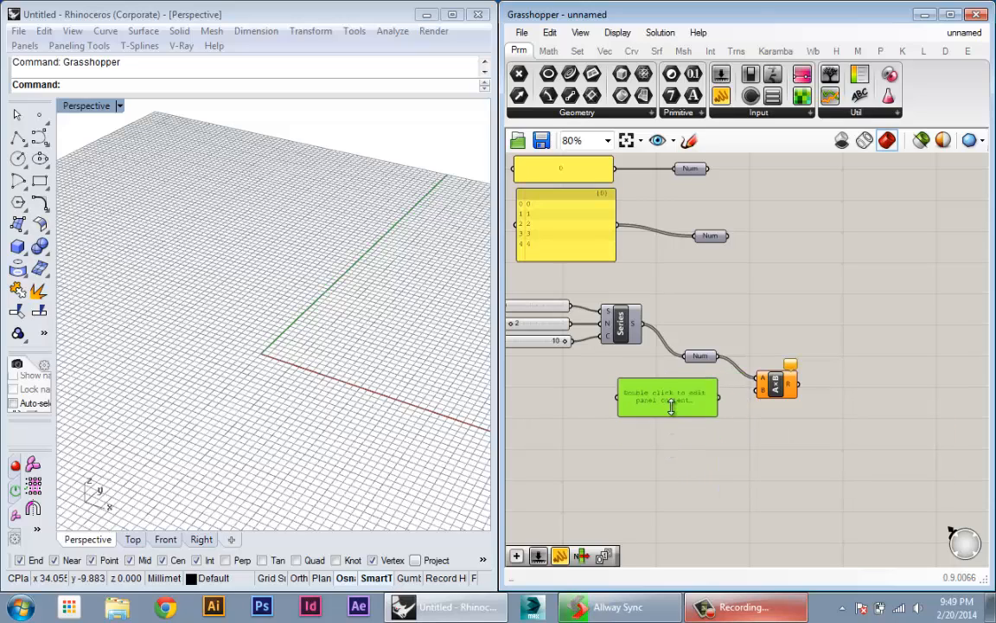
Step: Feed a panel holding 2 into input B and enlarge the results panel showing the products
{"action": "double_click", "coordinate": [667, 396]}
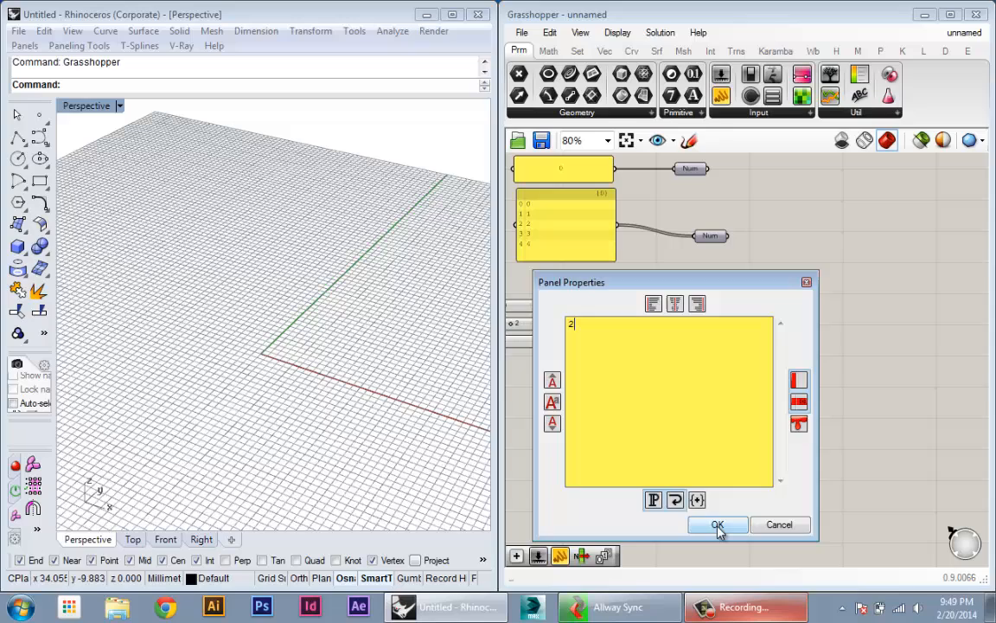
{"action": "left_click", "coordinate": [718, 524]}
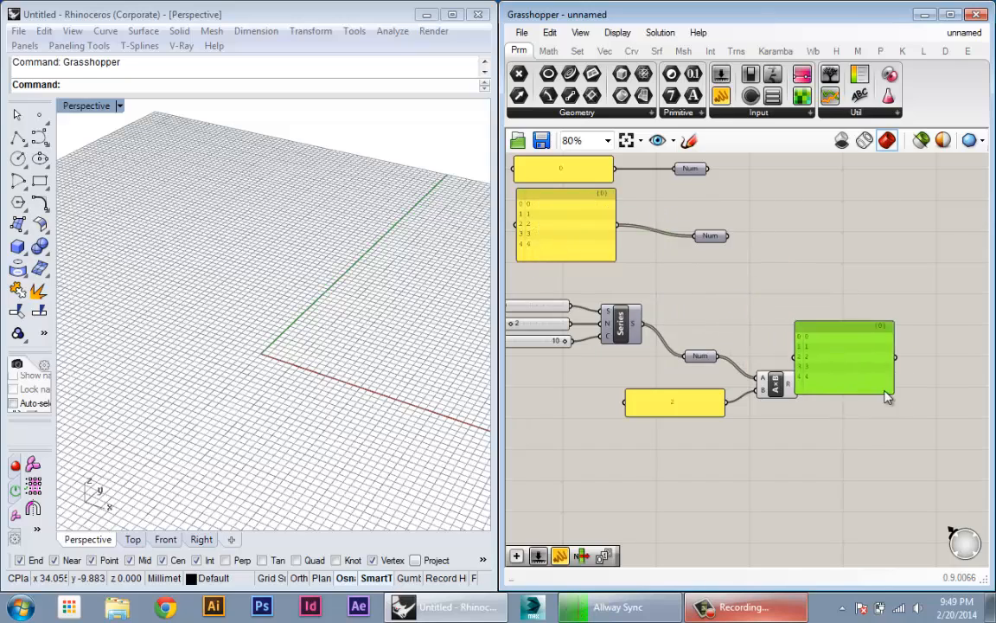
{"action": "left_click_drag", "start_coordinate": [844, 357], "coordinate": [893, 387]}
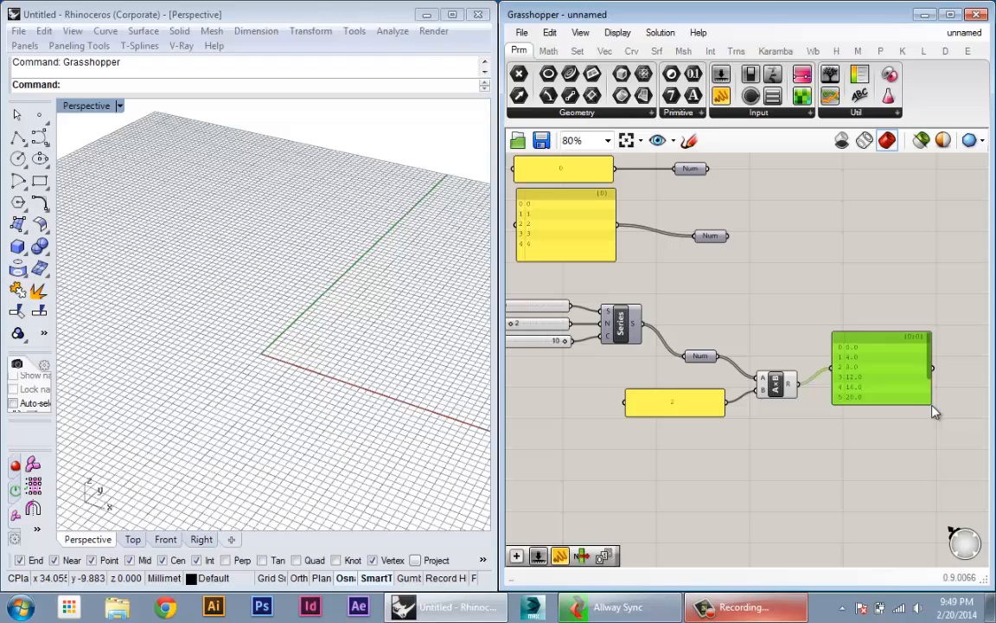
Step: Zoom the canvas so the results panel shows all ten products from 0.0 to 36.0
{"action": "scroll", "scroll_direction": "up", "scroll_amount": 3}
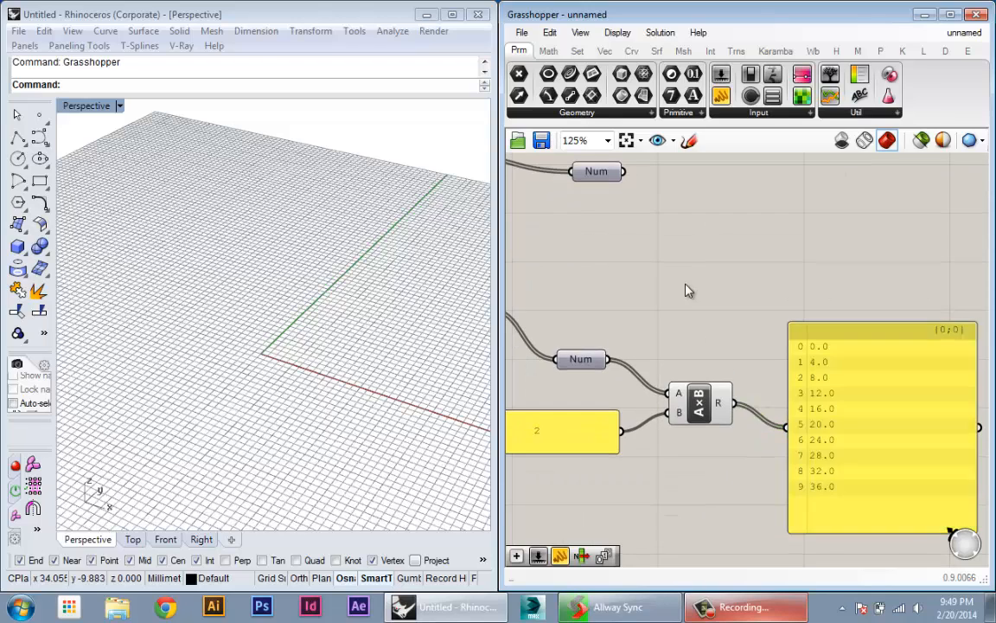
{"action": "scroll", "scroll_direction": "down", "scroll_amount": 3}
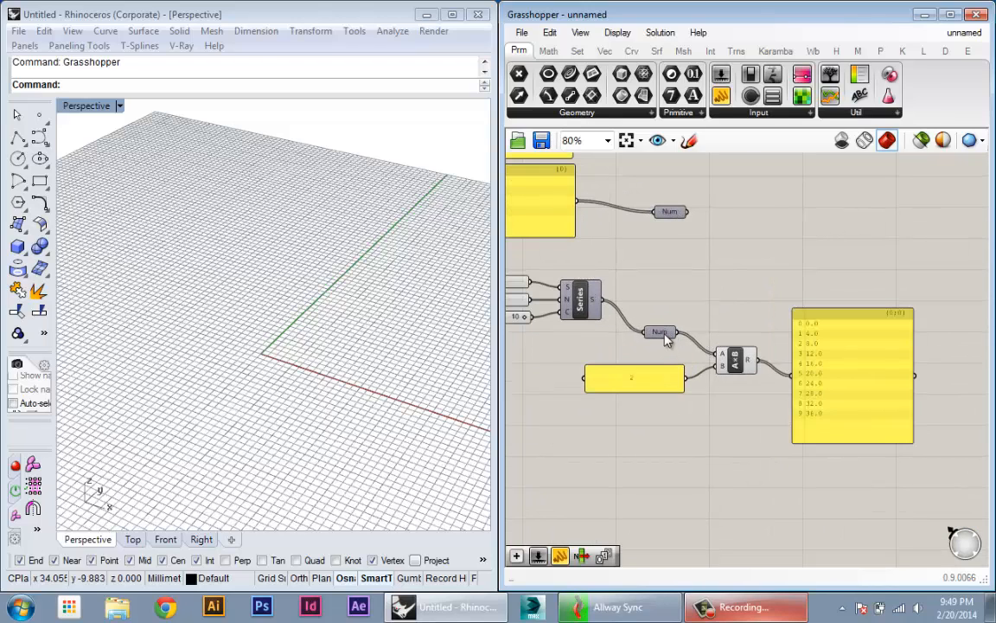
{"action": "mouse_move", "coordinate": [659, 332]}
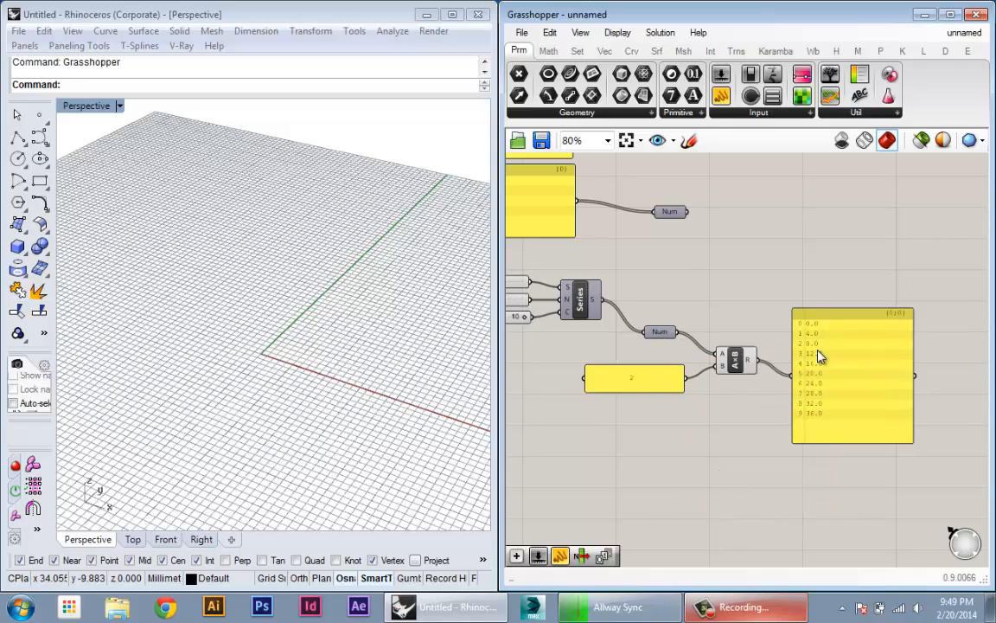
{"action": "scroll", "scroll_direction": "up", "scroll_amount": 3}
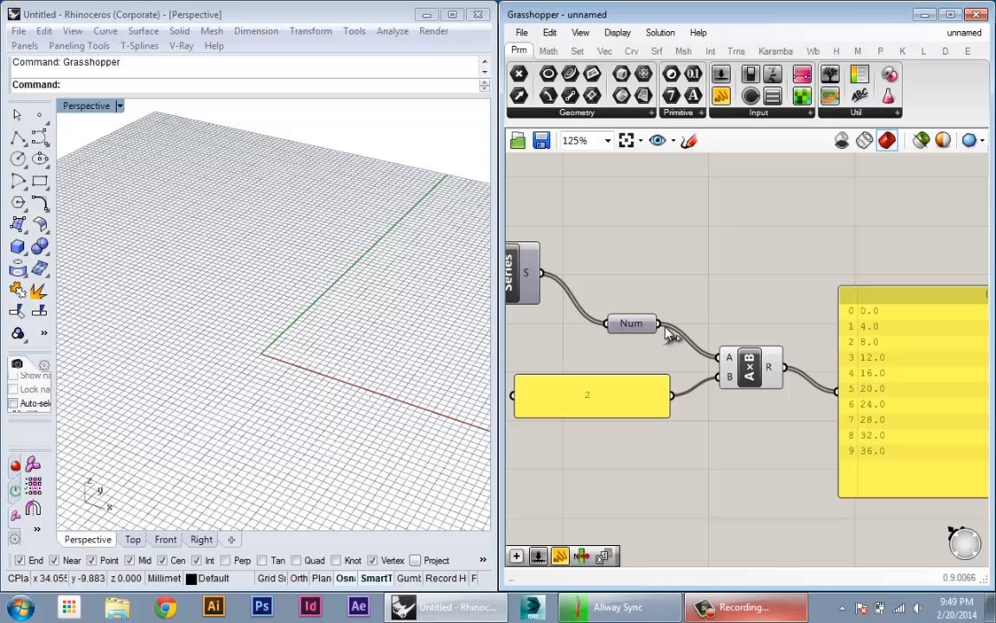
{"action": "mouse_move", "coordinate": [731, 362]}
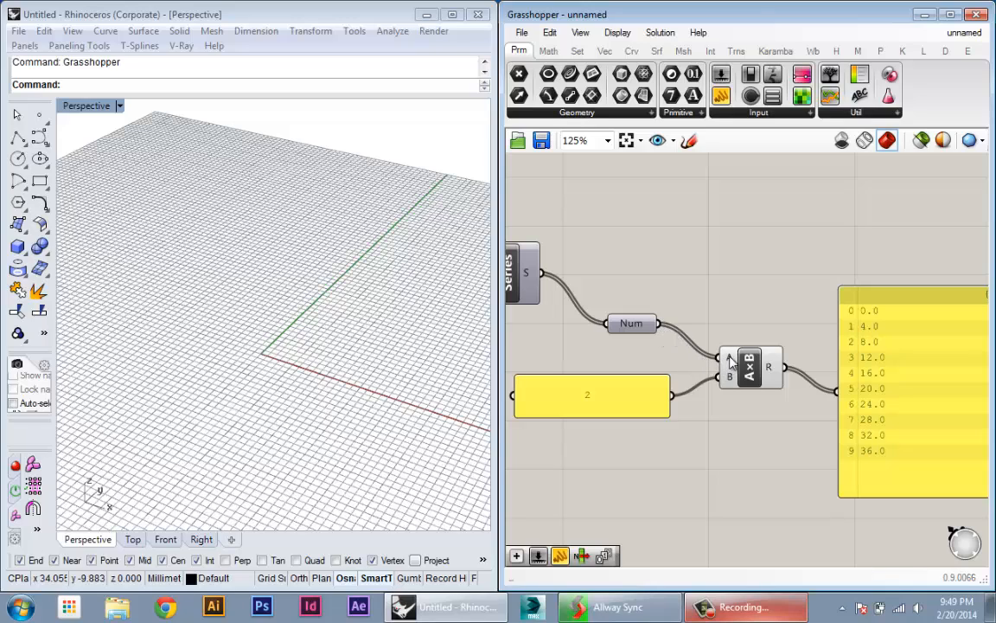
{"action": "mouse_move", "coordinate": [723, 383]}
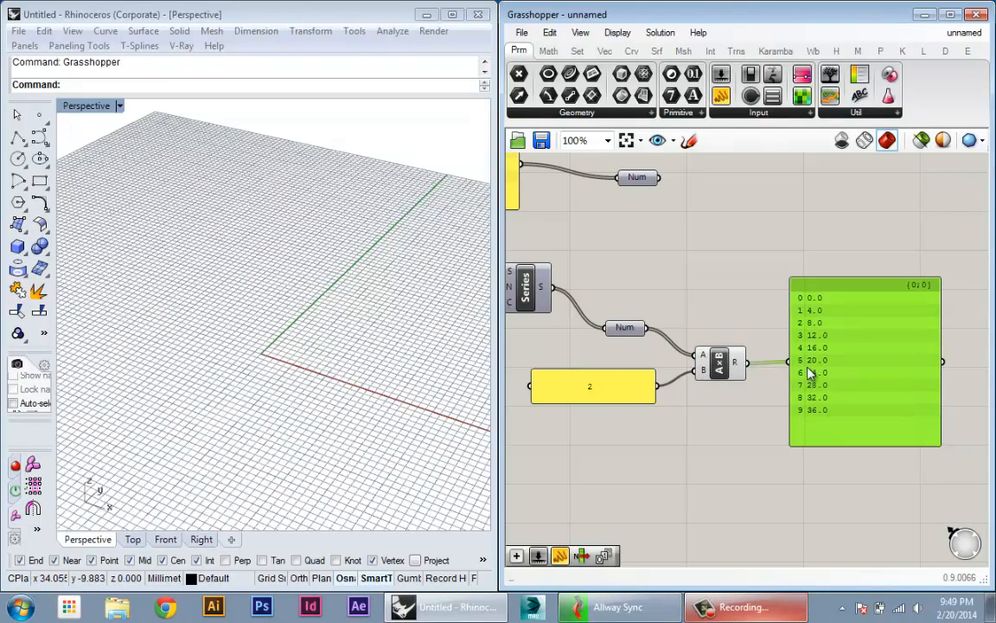
{"action": "mouse_move", "coordinate": [625, 327]}
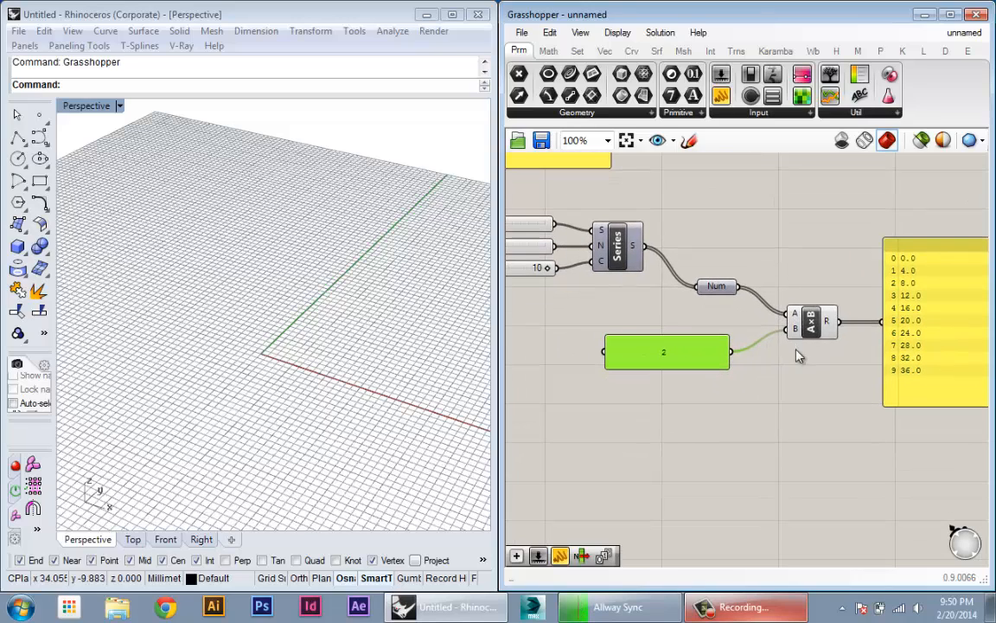
{"action": "mouse_move", "coordinate": [783, 320]}
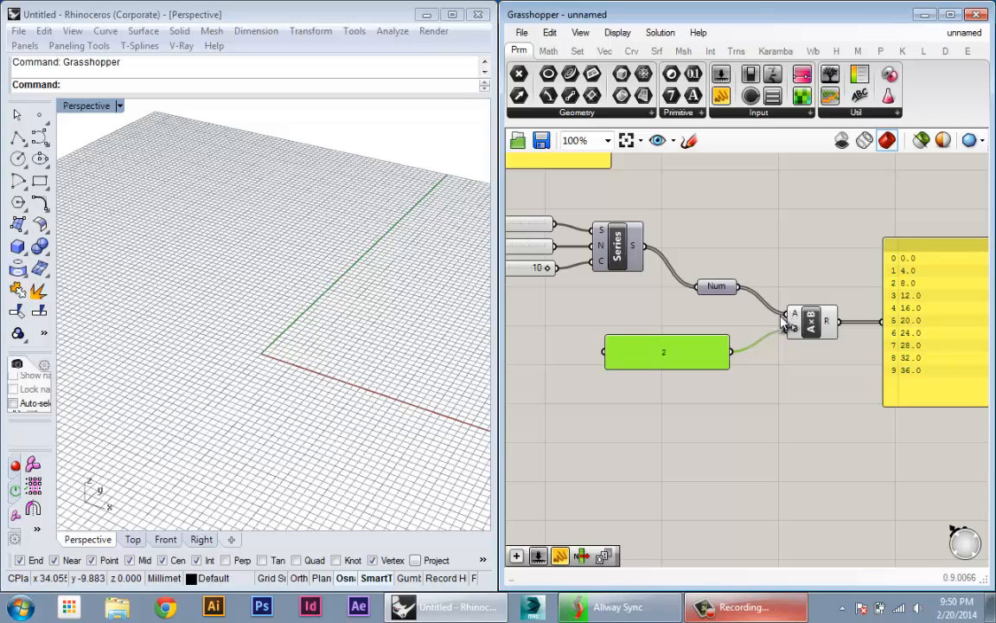
{"action": "scroll", "scroll_direction": "down", "scroll_amount": 3}
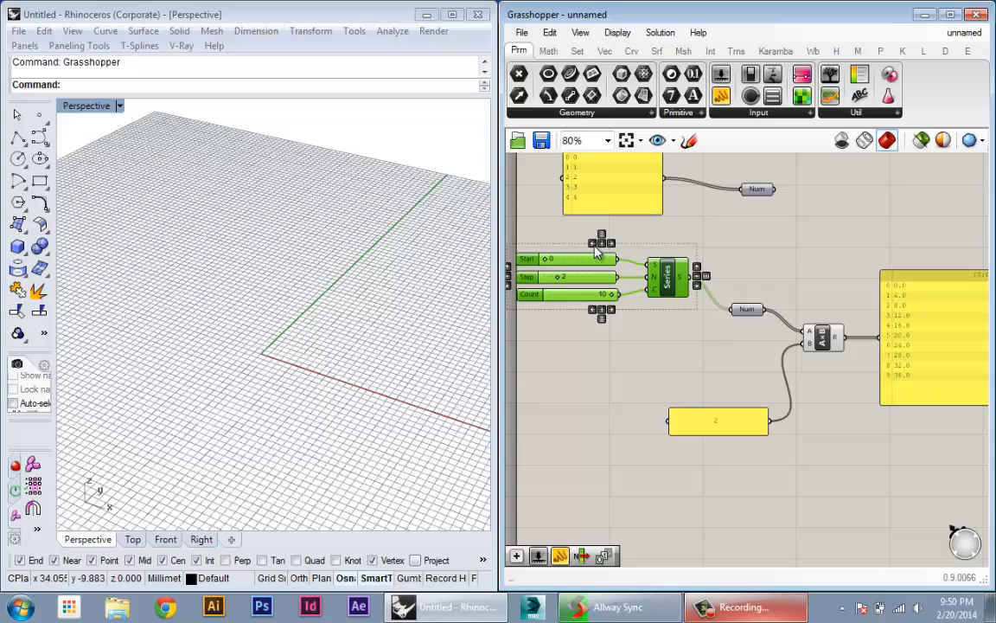
Step: Copy the Series setup below with step 1 and wire it into input B
{"action": "left_click_drag", "start_coordinate": [601, 277], "coordinate": [601, 363]}
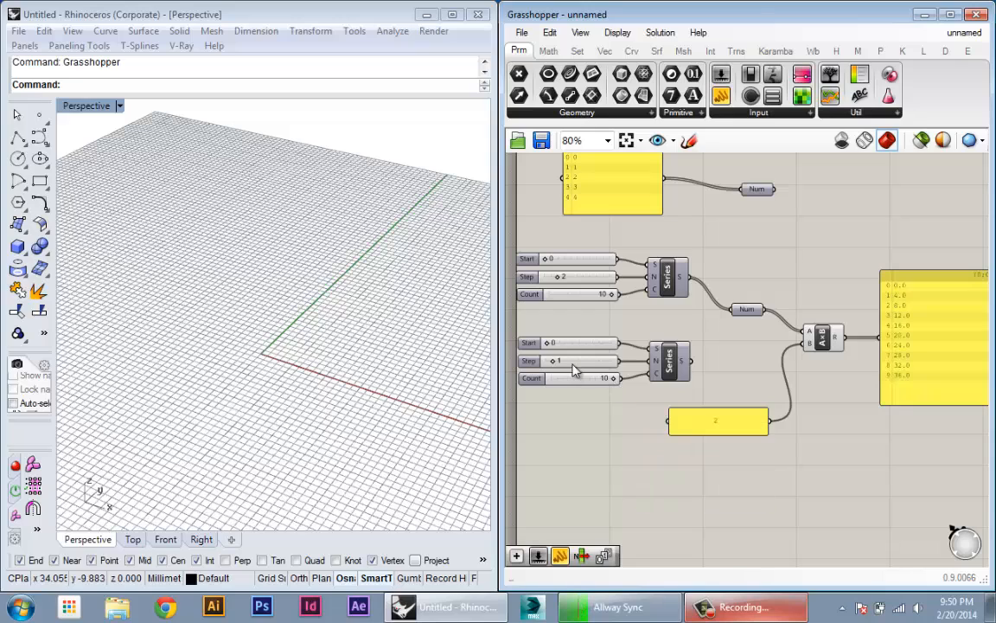
{"action": "mouse_move", "coordinate": [688, 372]}
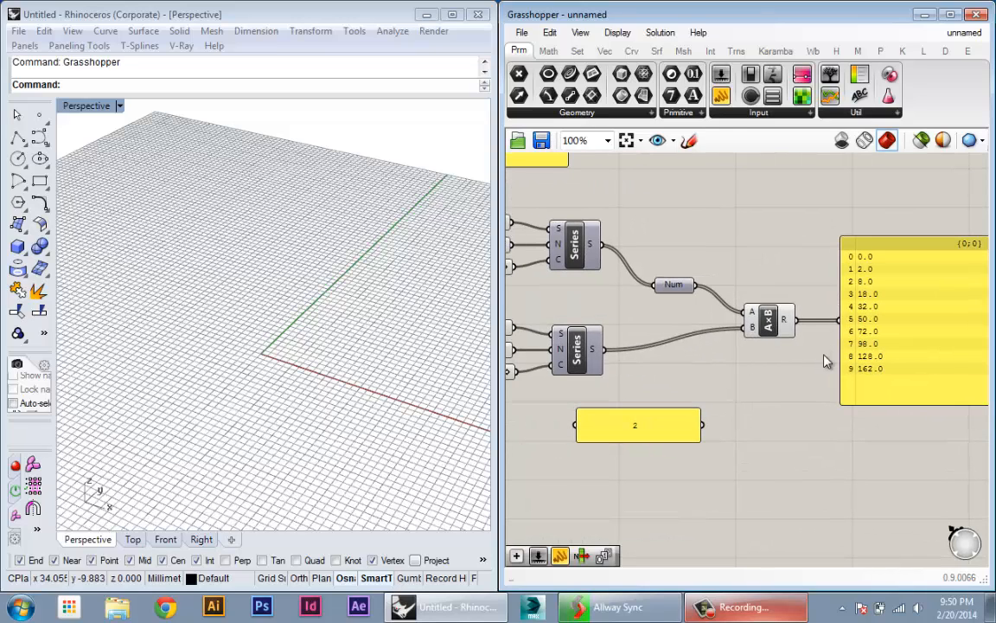
{"action": "scroll", "scroll_direction": "down", "scroll_amount": 3}
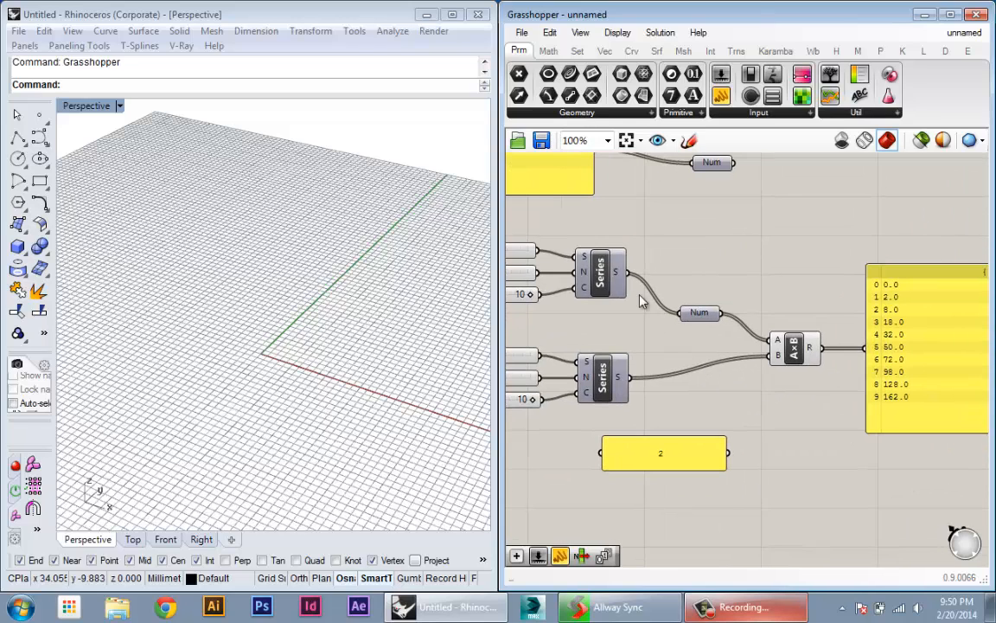
{"action": "mouse_move", "coordinate": [621, 275]}
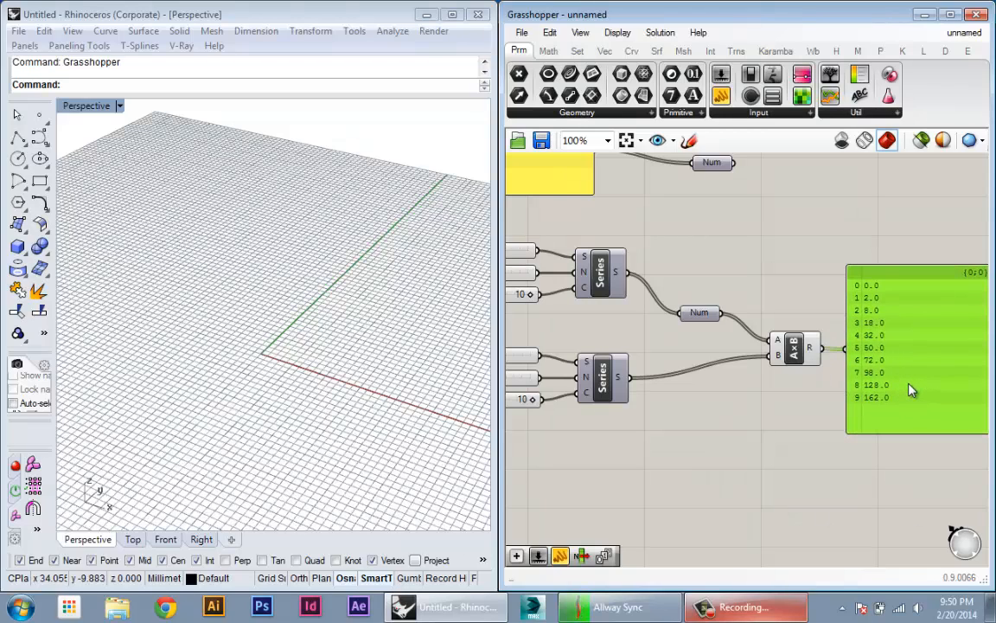
{"action": "mouse_move", "coordinate": [908, 390]}
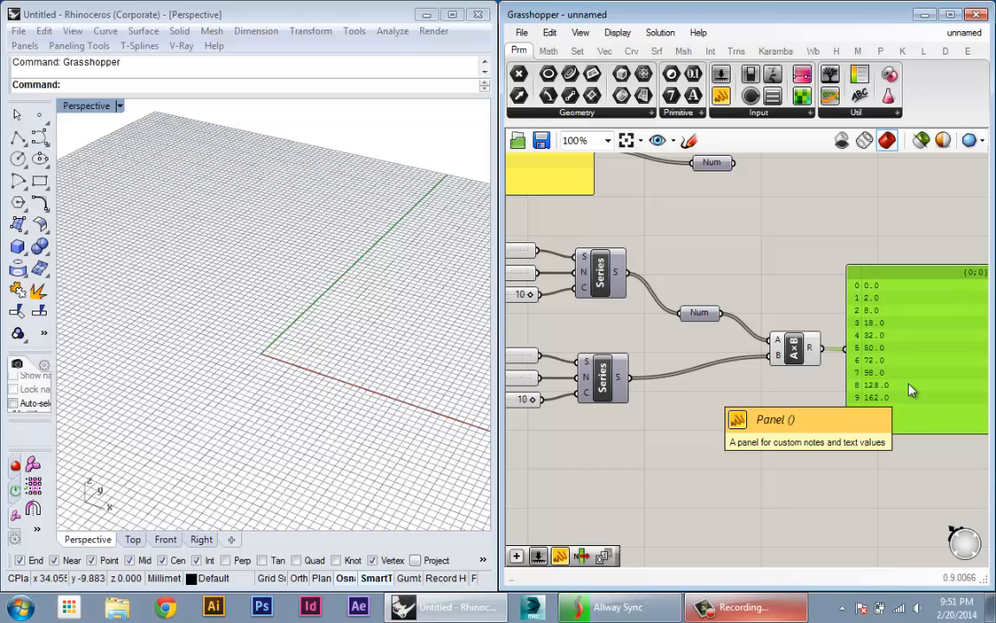
{"action": "scroll", "scroll_direction": "down", "scroll_amount": 3}
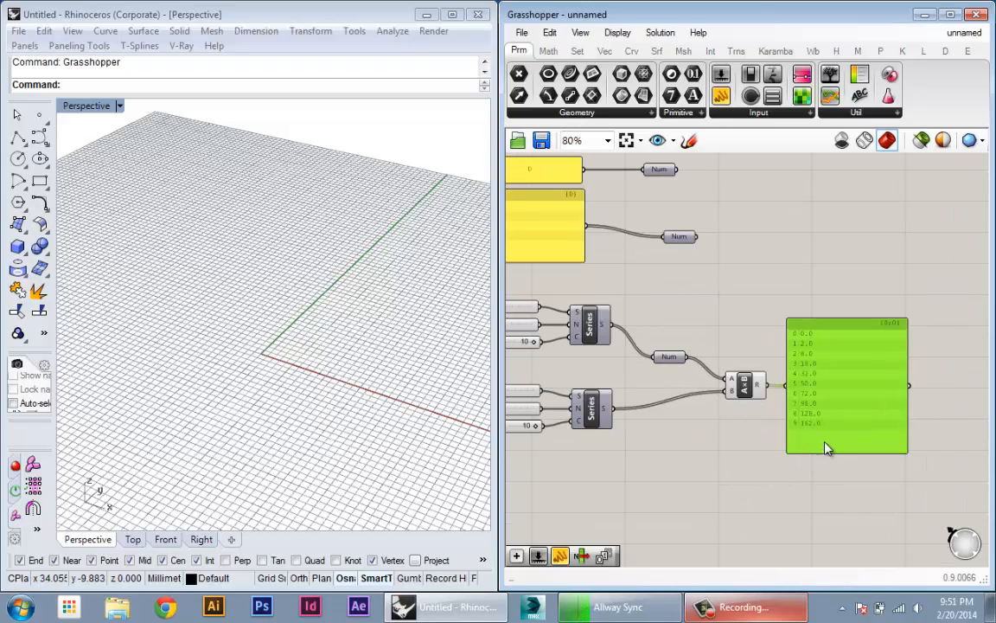